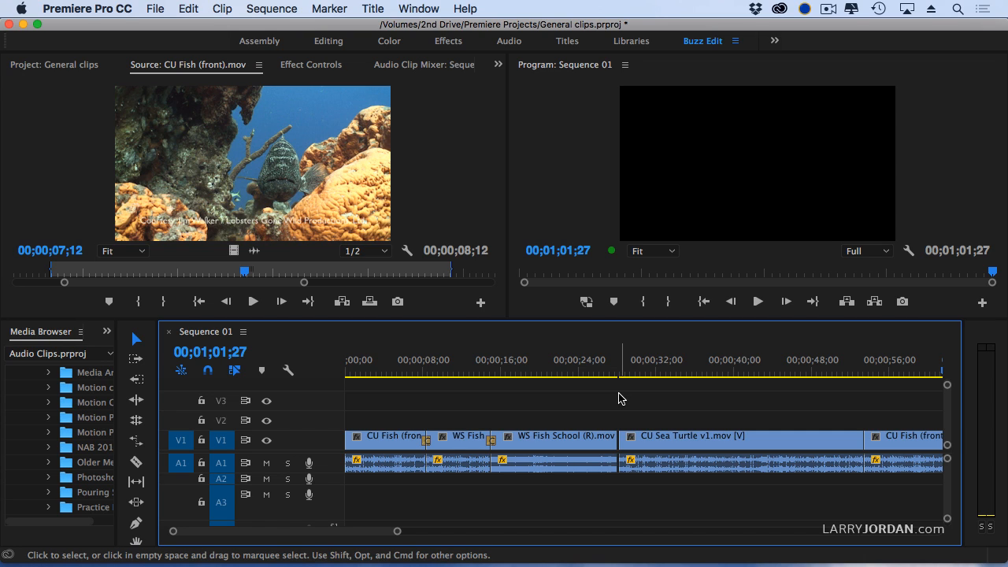
{"action": "mouse_move", "coordinate": [604, 397]}
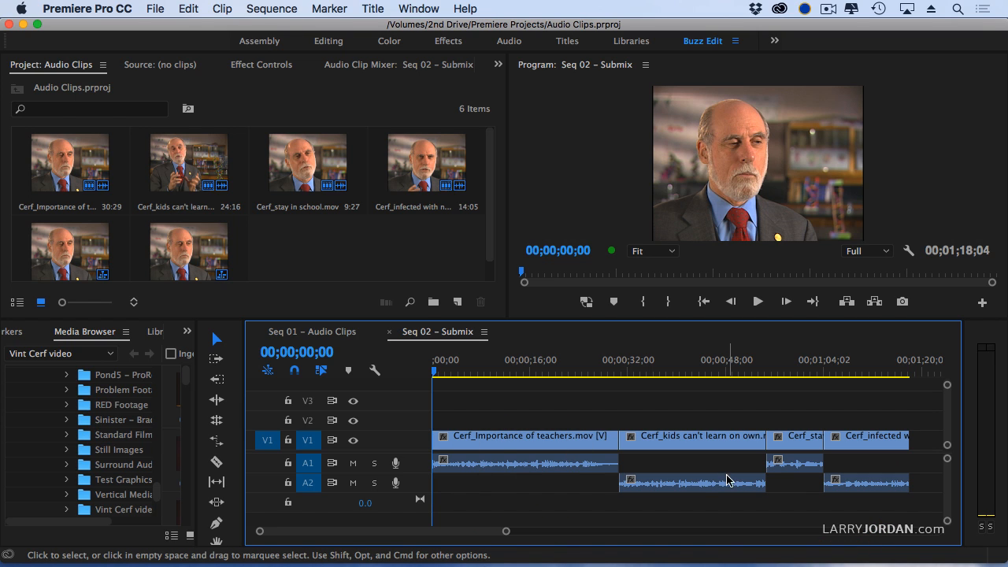
Step: Switch the Timeline to the Seq 02 – Submix sequence with the Vint Cerf dialogue clips
{"action": "left_click", "coordinate": [691, 482]}
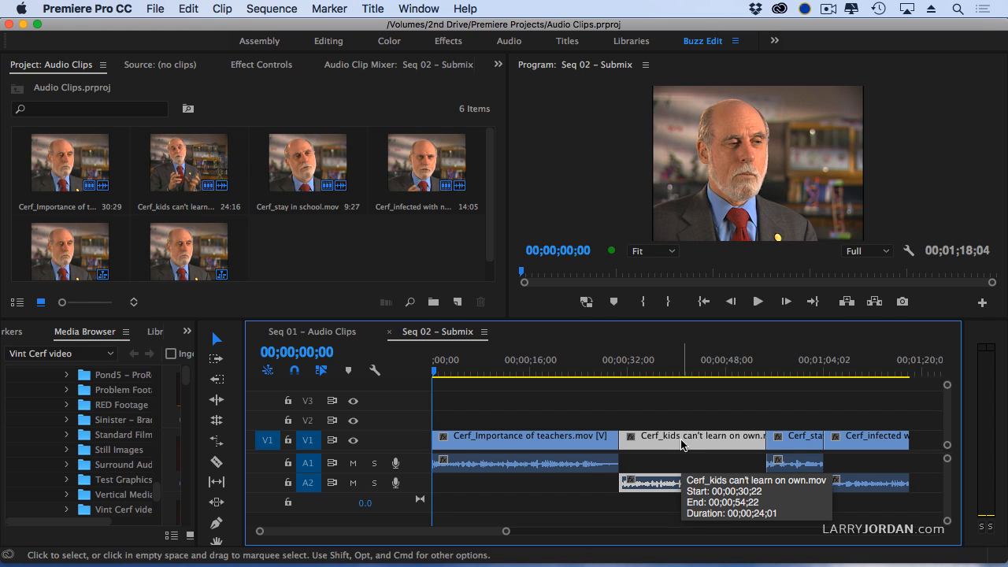
{"action": "mouse_move", "coordinate": [519, 396]}
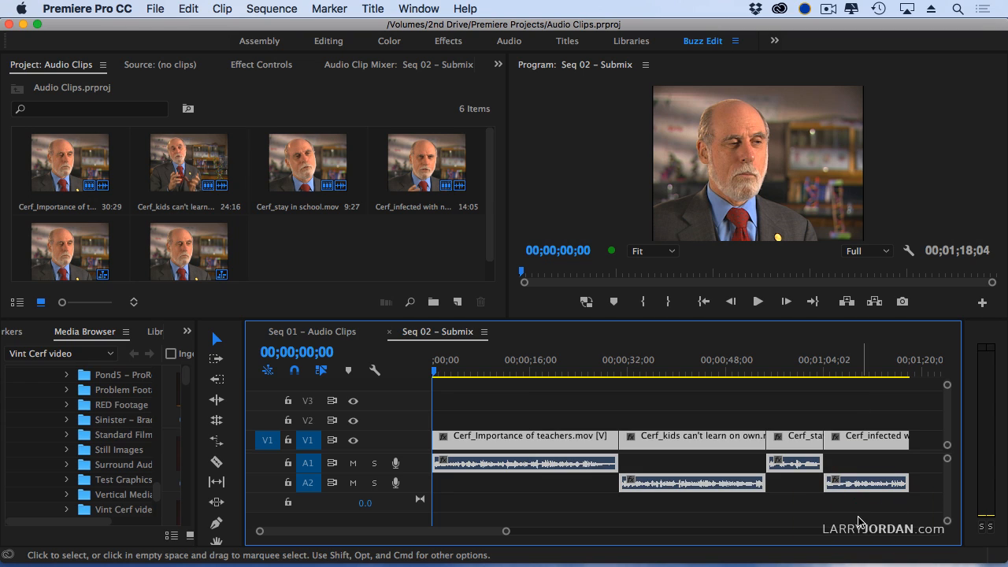
{"action": "mouse_move", "coordinate": [577, 507]}
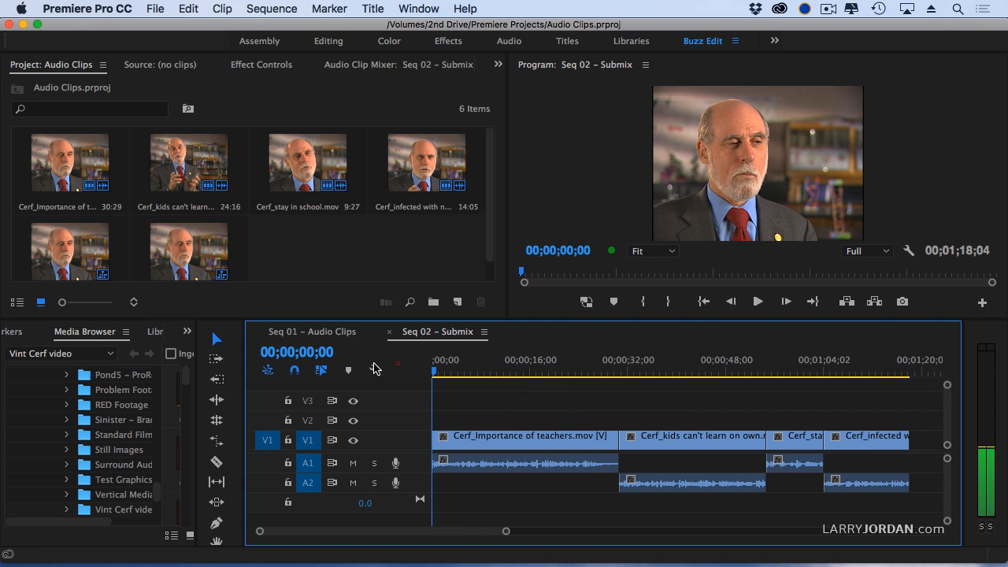
Step: Add tracks to the sequence, including one stereo audio submix track
{"action": "left_click", "coordinate": [271, 10]}
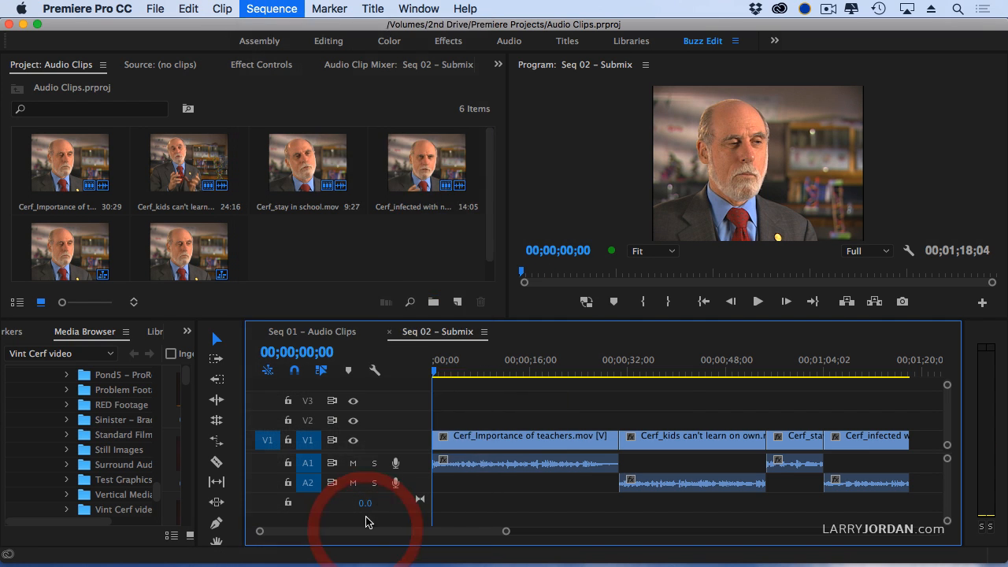
{"action": "left_click", "coordinate": [271, 9]}
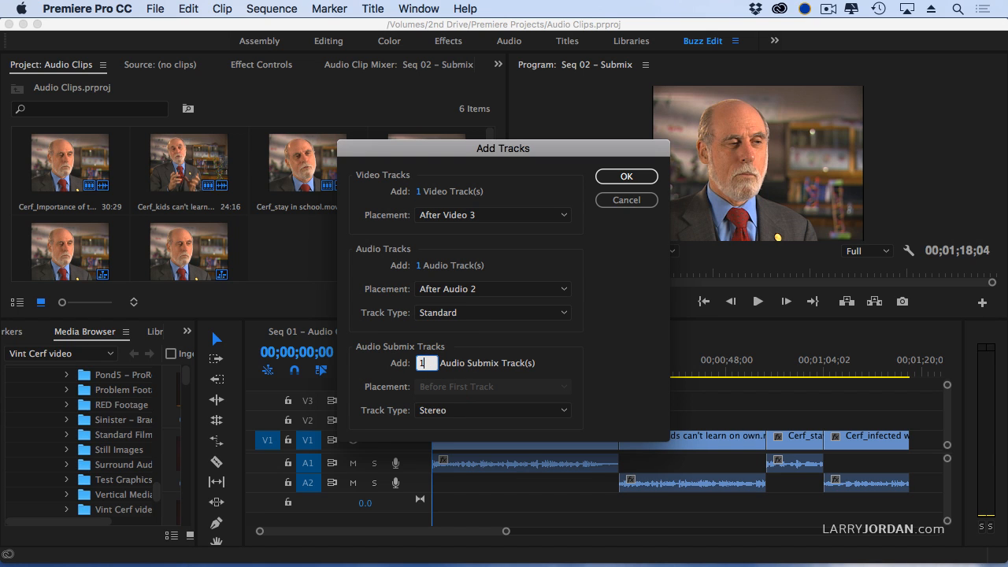
{"action": "left_click", "coordinate": [627, 177]}
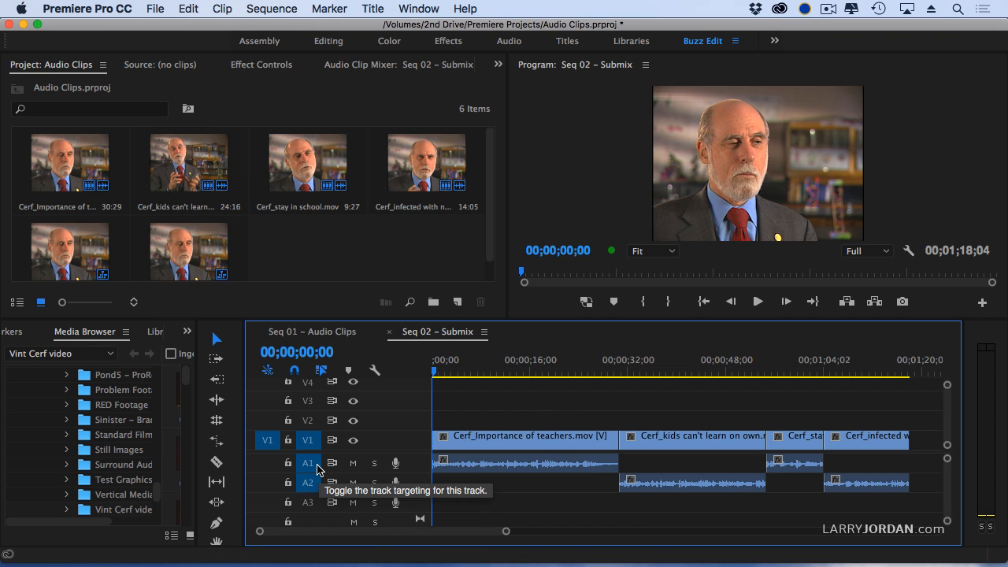
{"action": "mouse_move", "coordinate": [327, 501]}
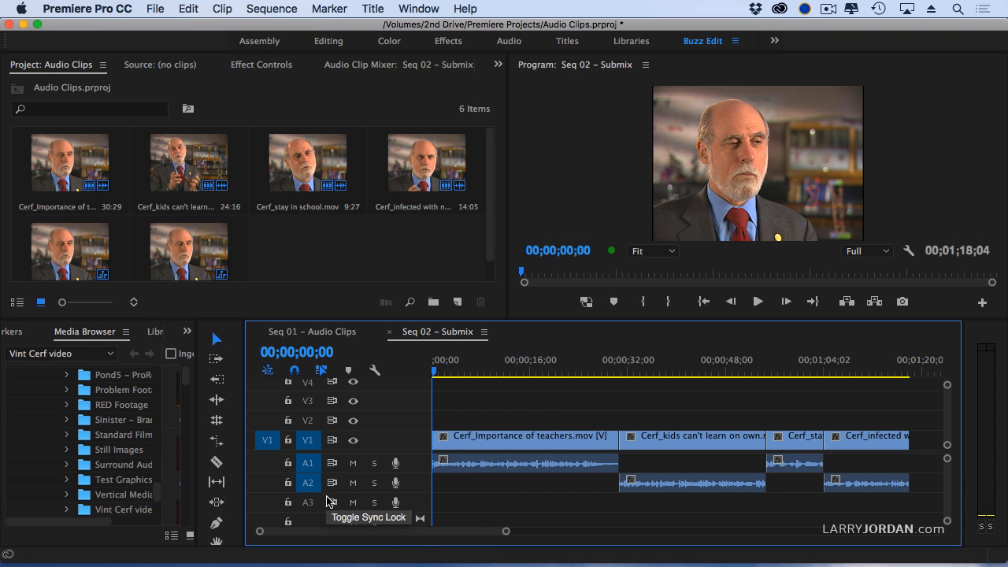
{"action": "mouse_move", "coordinate": [332, 502]}
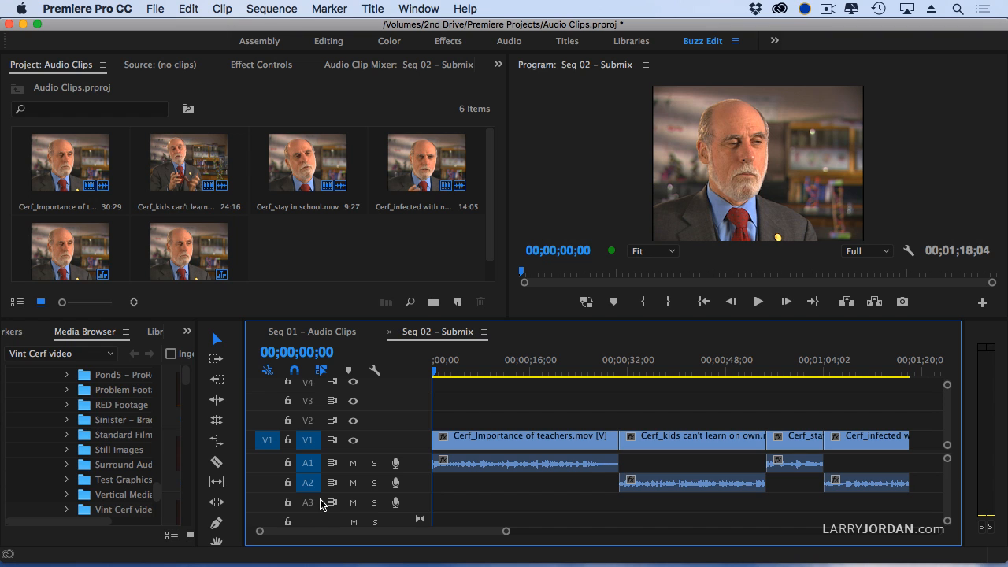
{"action": "mouse_move", "coordinate": [425, 8]}
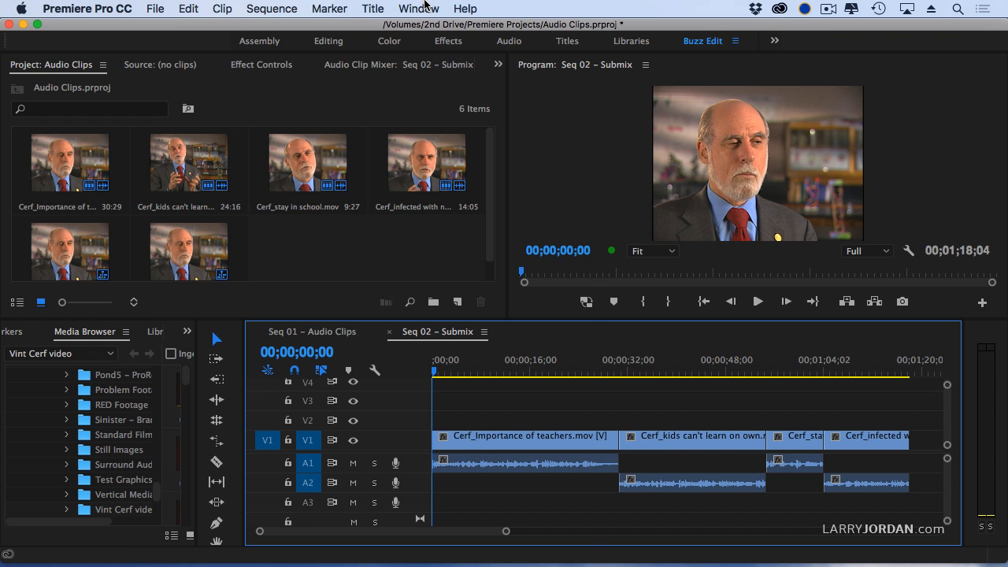
Step: Show the Audio Track Mixer with Audio 1–3, Submix 1 and Master channels
{"action": "left_click", "coordinate": [419, 9]}
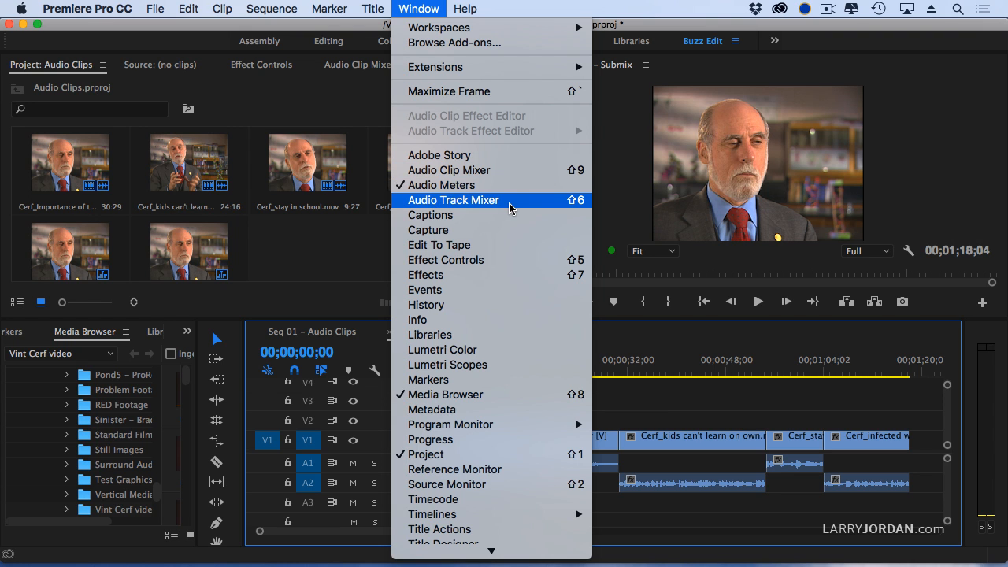
{"action": "left_click", "coordinate": [454, 200]}
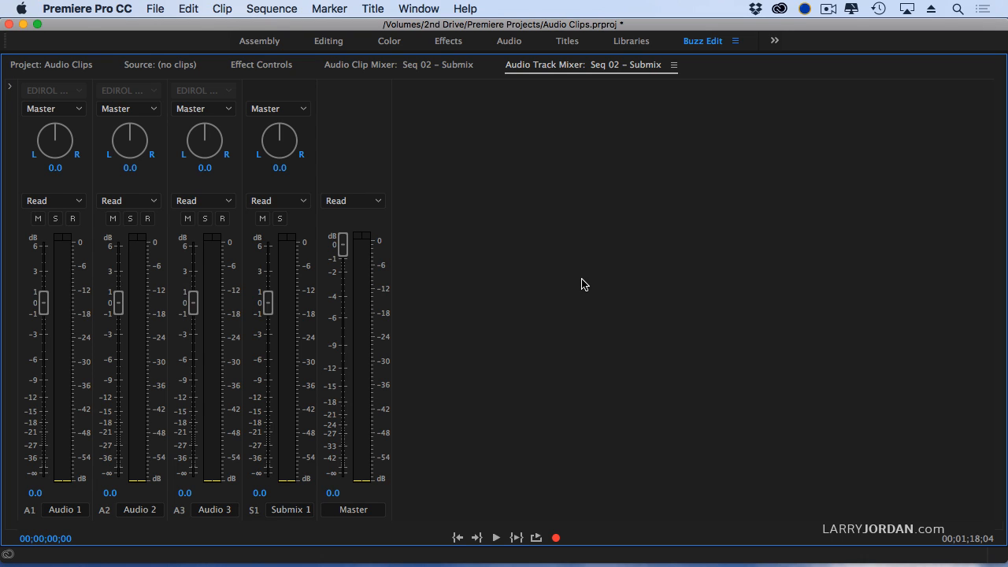
{"action": "mouse_move", "coordinate": [8, 87]}
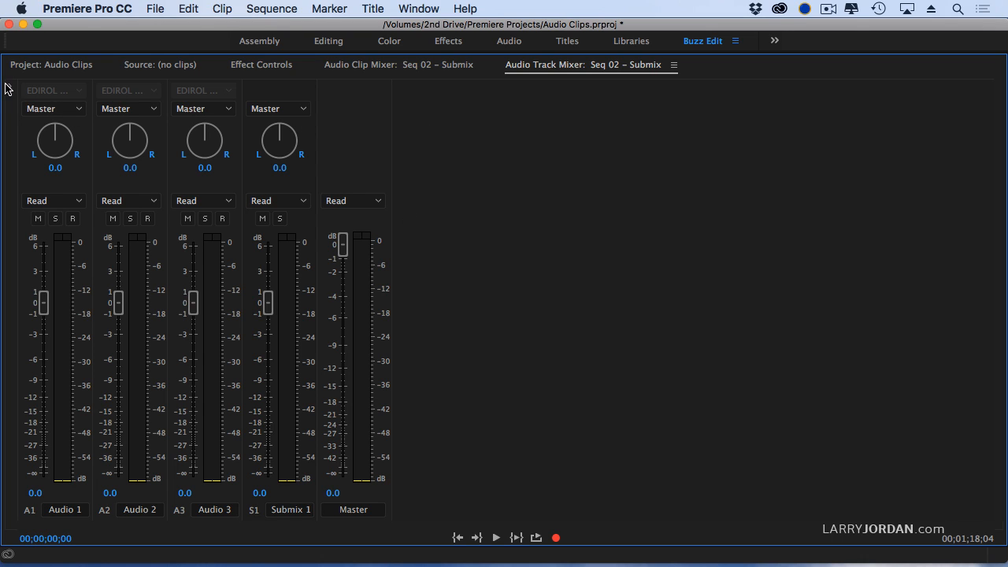
Step: Route the Audio 1 and Audio 2 outputs to Submix 1, leaving Audio 3 on Master
{"action": "left_click", "coordinate": [11, 89]}
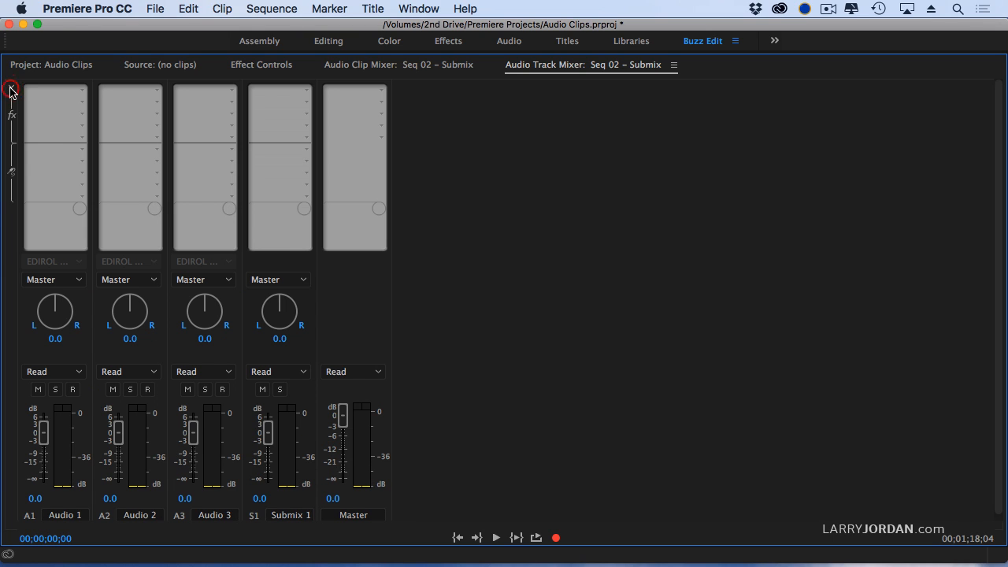
{"action": "mouse_move", "coordinate": [55, 101]}
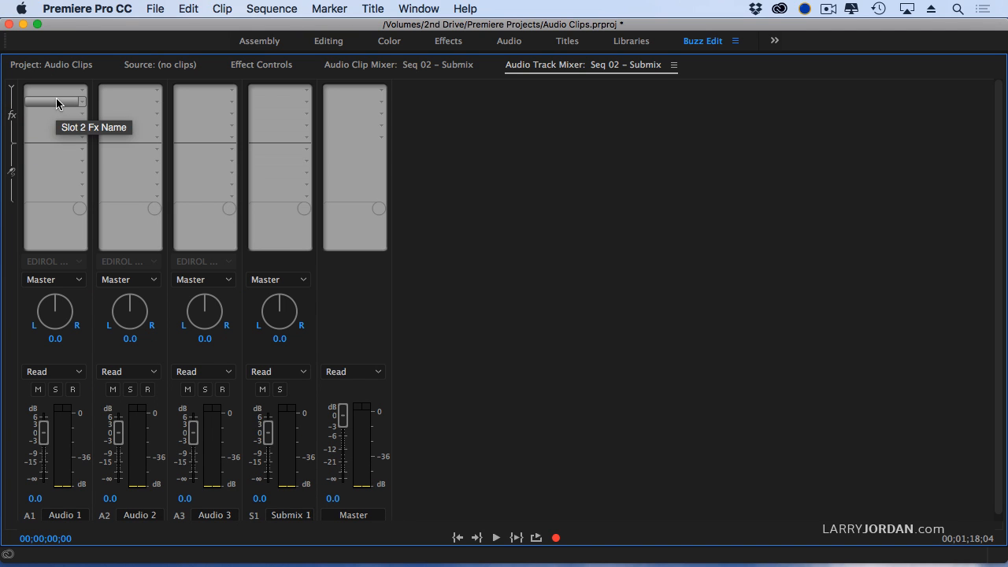
{"action": "mouse_move", "coordinate": [54, 151]}
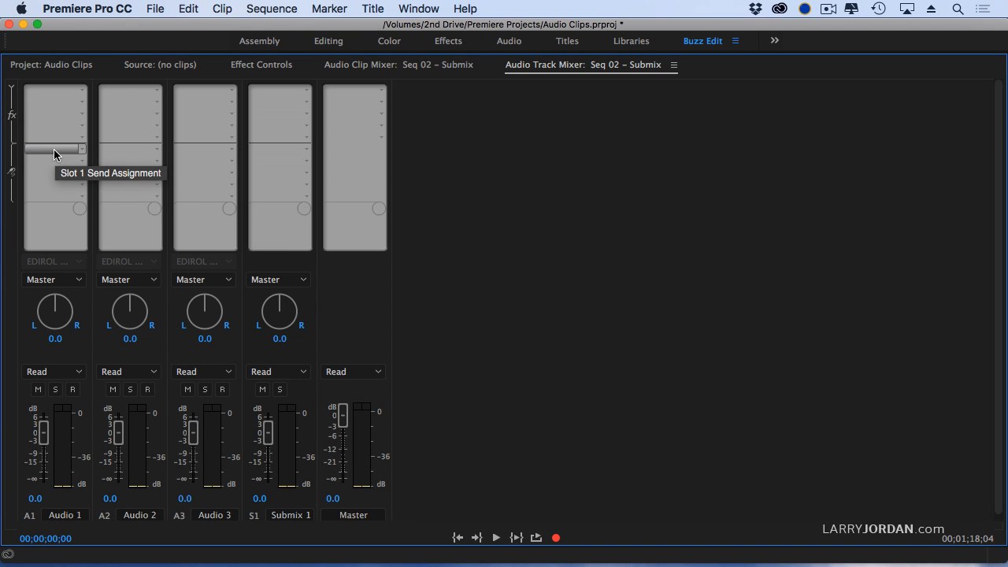
{"action": "mouse_move", "coordinate": [55, 161]}
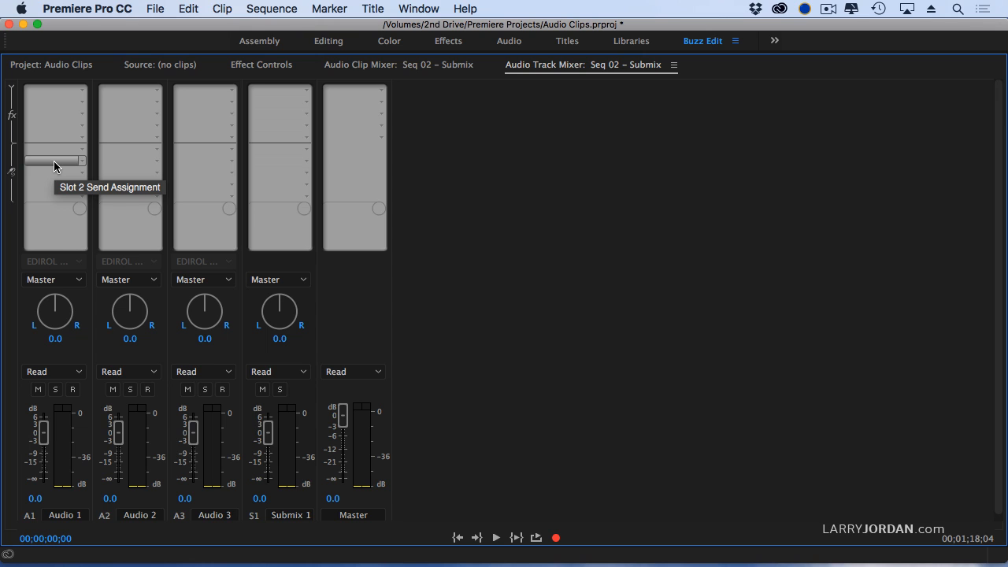
{"action": "left_click", "coordinate": [54, 278]}
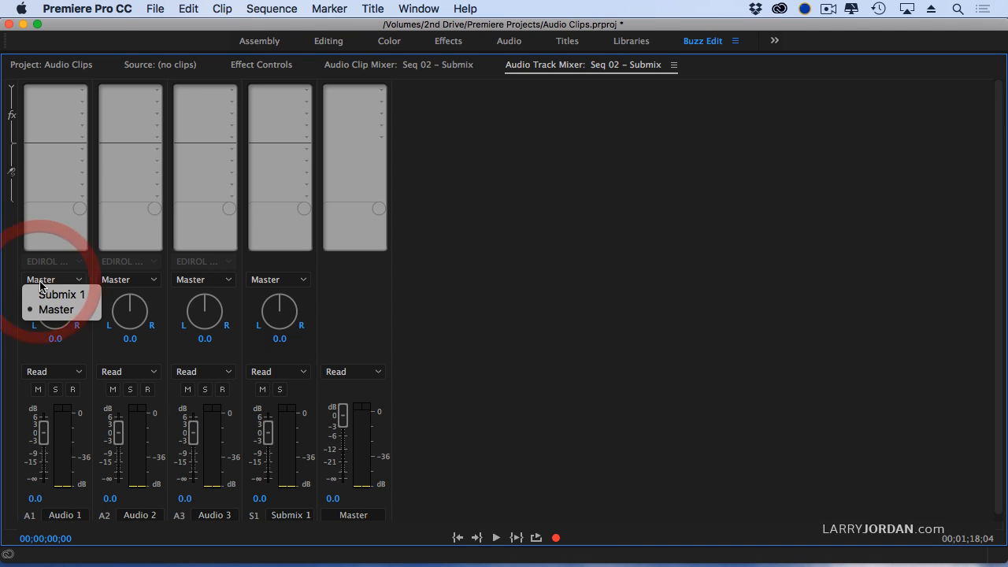
{"action": "mouse_move", "coordinate": [61, 294]}
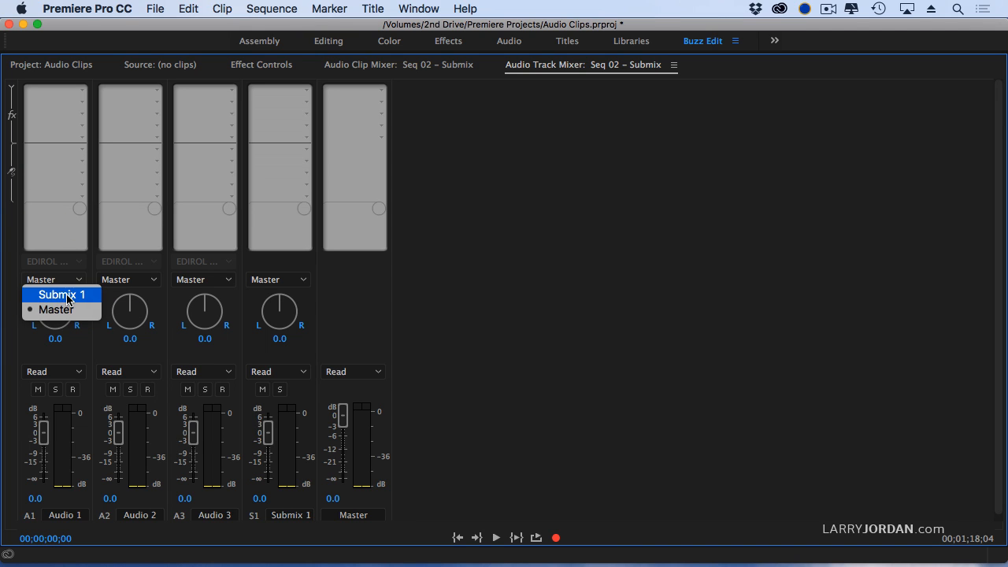
{"action": "left_click", "coordinate": [61, 295]}
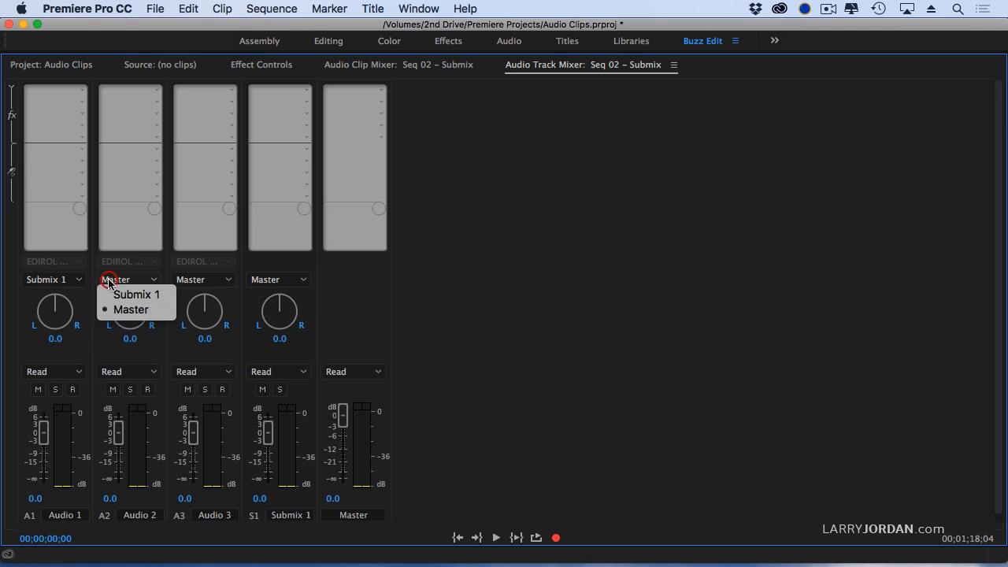
{"action": "mouse_move", "coordinate": [138, 295]}
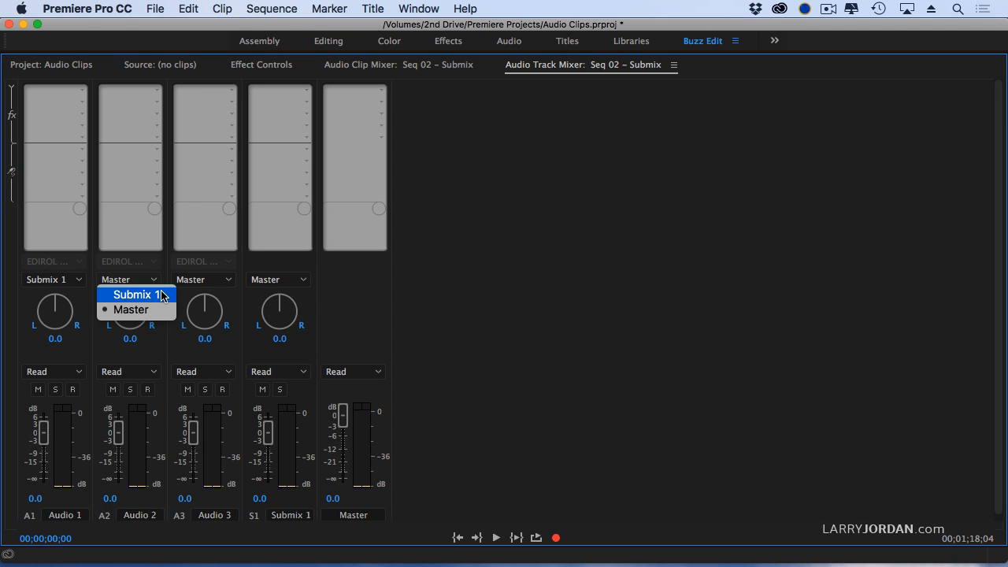
{"action": "left_click", "coordinate": [140, 295]}
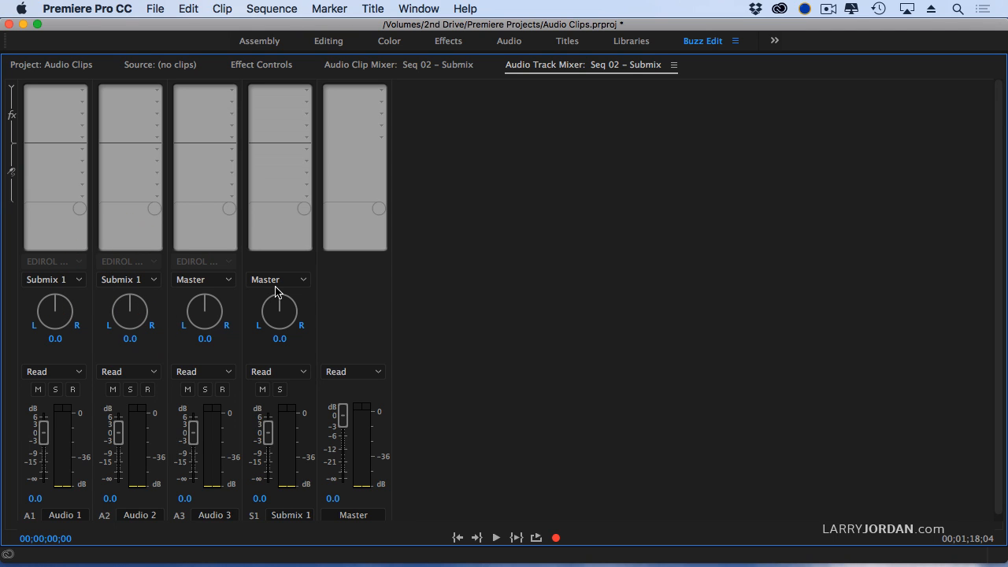
{"action": "mouse_move", "coordinate": [559, 510]}
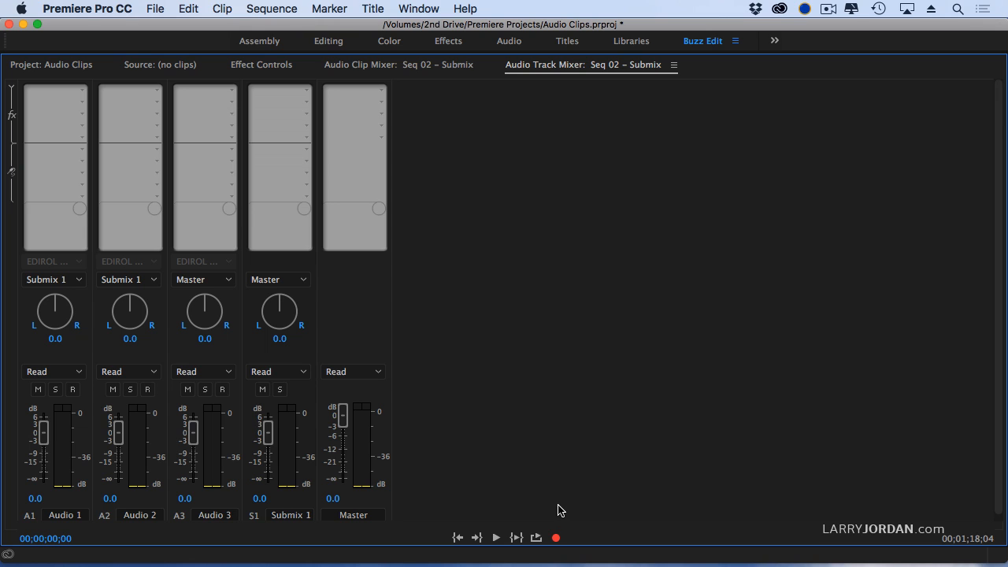
{"action": "left_click", "coordinate": [496, 537]}
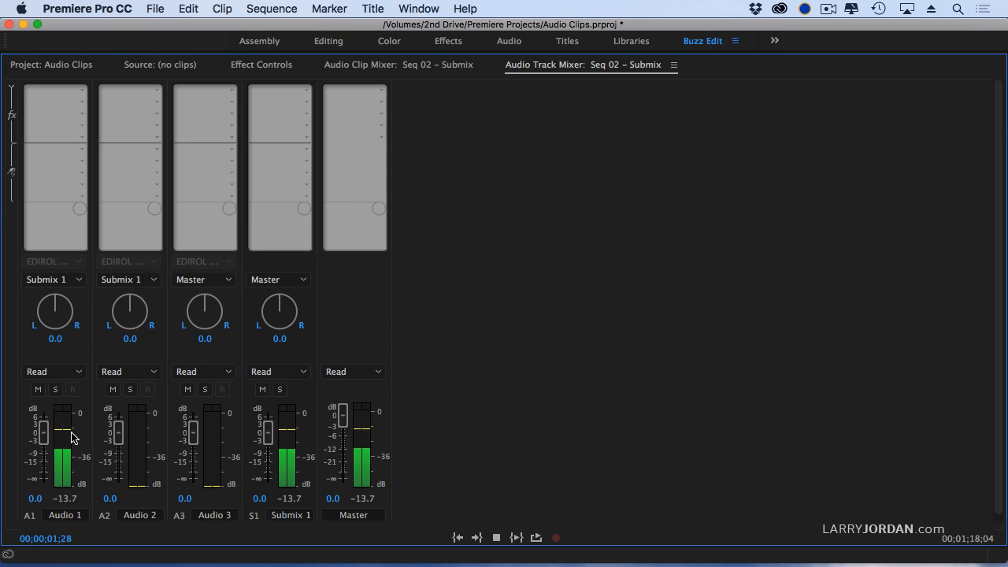
{"action": "left_click_drag", "start_coordinate": [62, 432], "coordinate": [65, 454]}
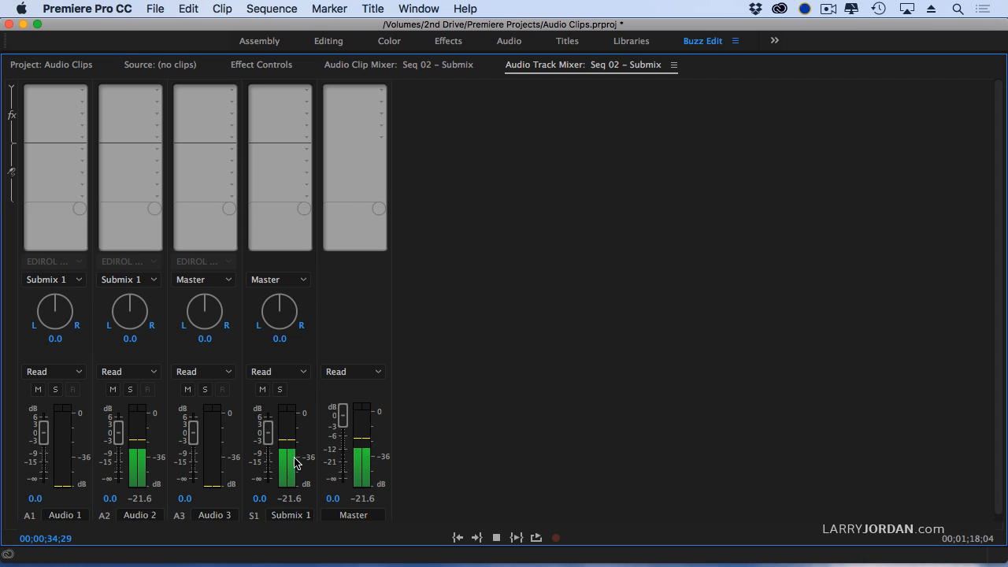
{"action": "left_click", "coordinate": [497, 537]}
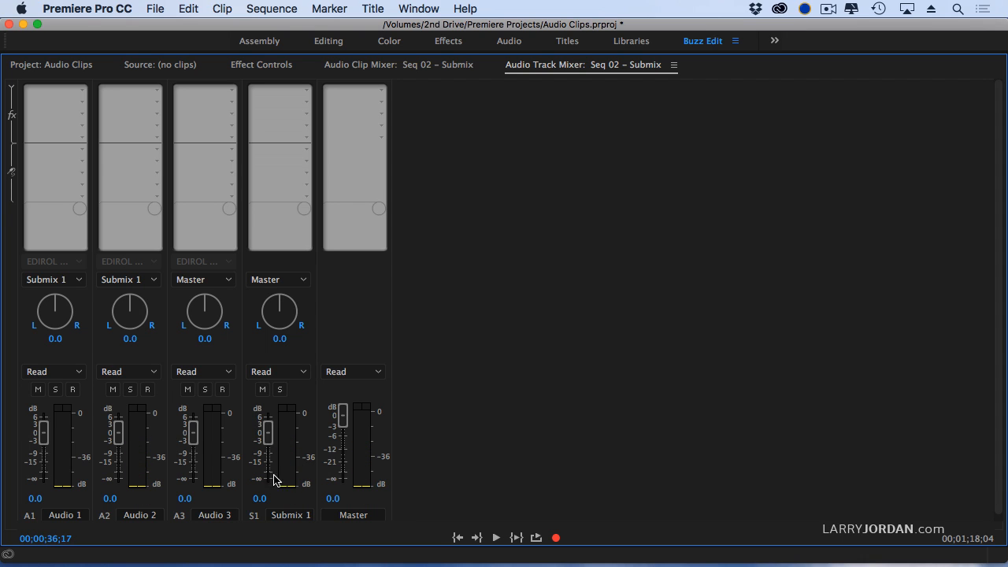
{"action": "mouse_move", "coordinate": [295, 135]}
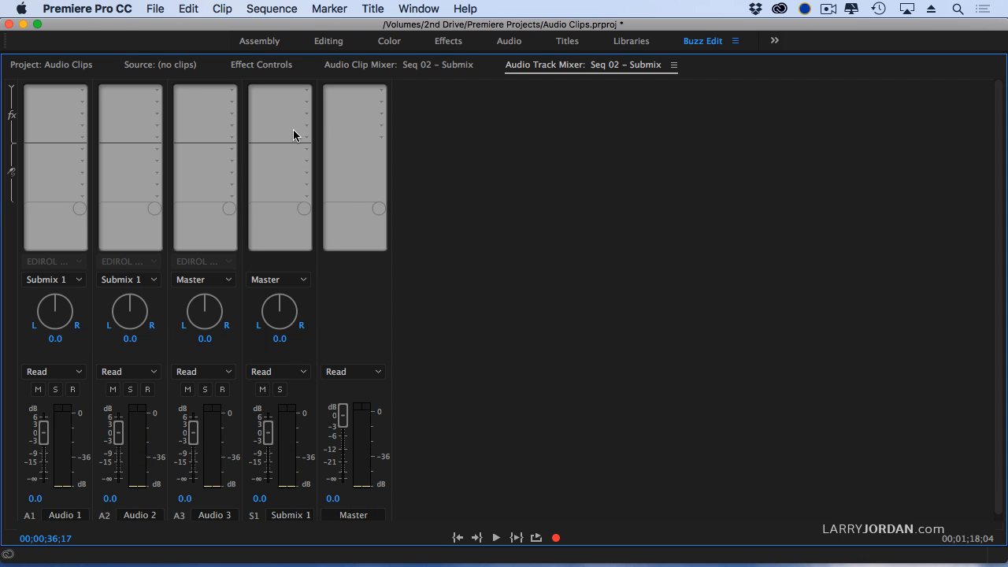
{"action": "mouse_move", "coordinate": [306, 102]}
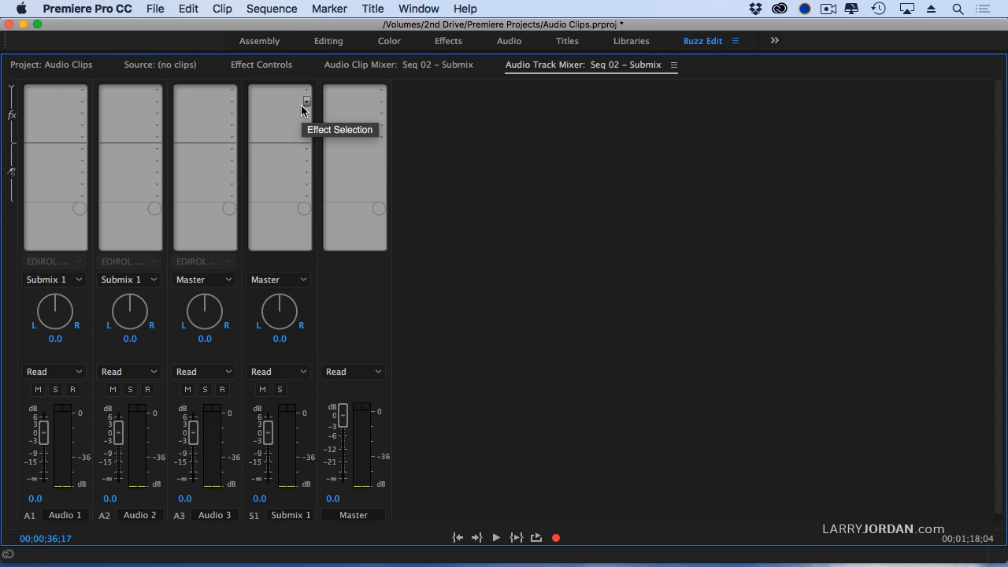
Step: Load Parametric EQ and then MultiBandCompressor into Submix 1's effect slots
{"action": "left_click", "coordinate": [305, 101]}
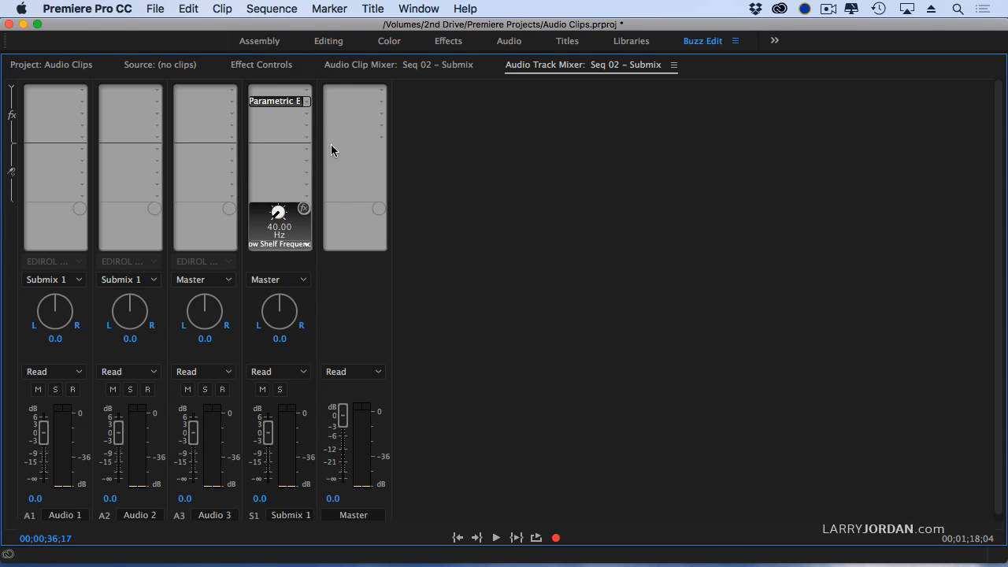
{"action": "mouse_move", "coordinate": [302, 239]}
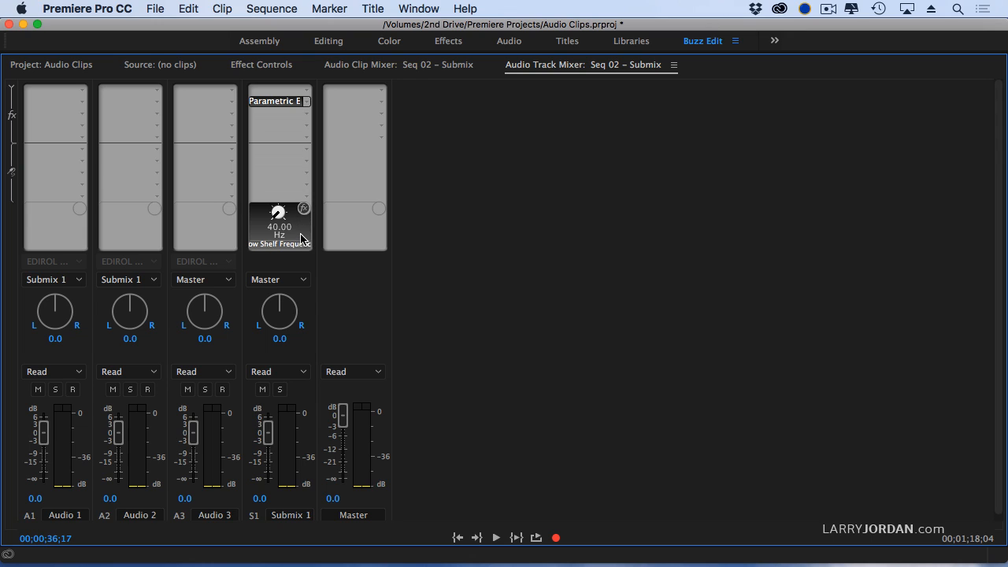
{"action": "mouse_move", "coordinate": [264, 219]}
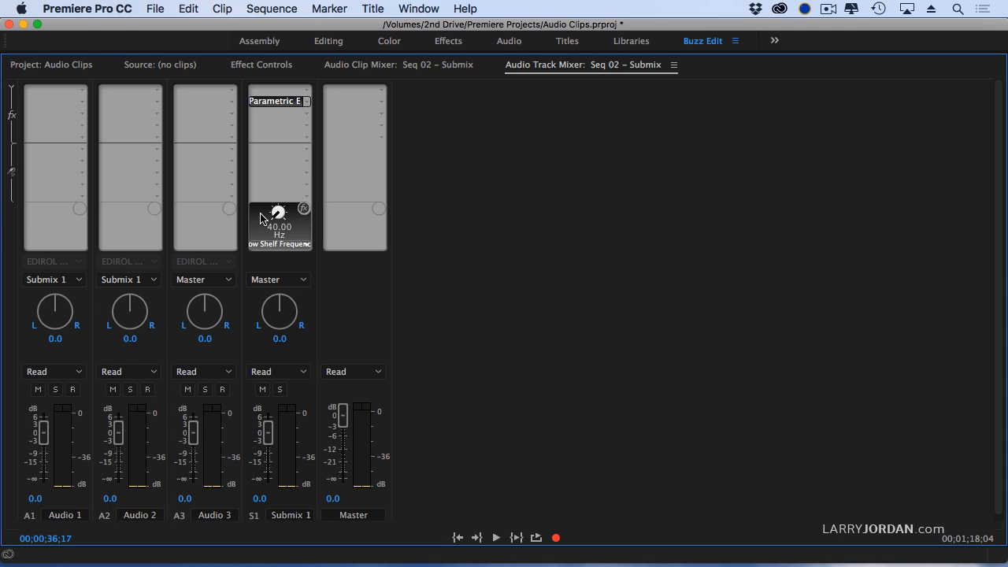
{"action": "left_click", "coordinate": [307, 101]}
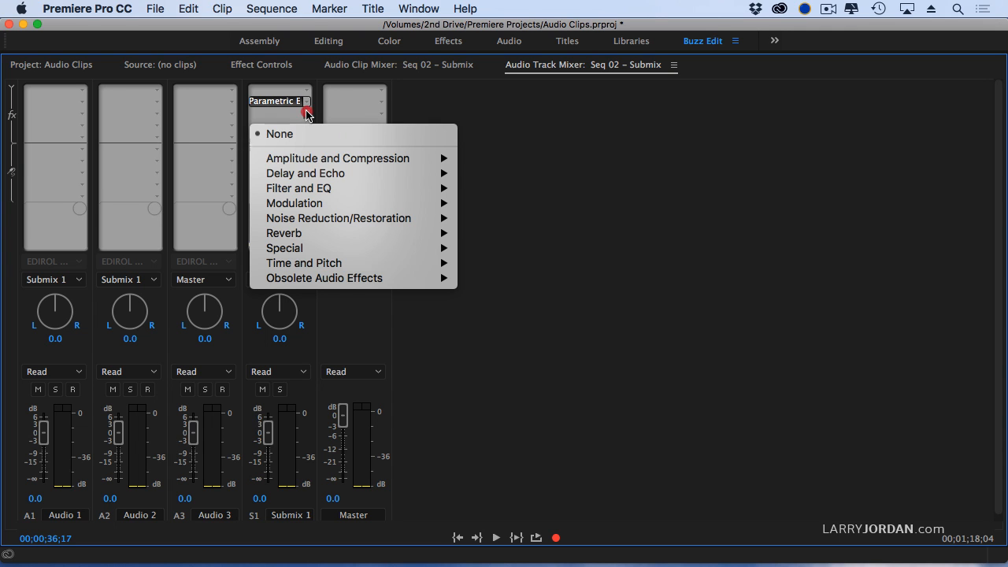
{"action": "mouse_move", "coordinate": [337, 157]}
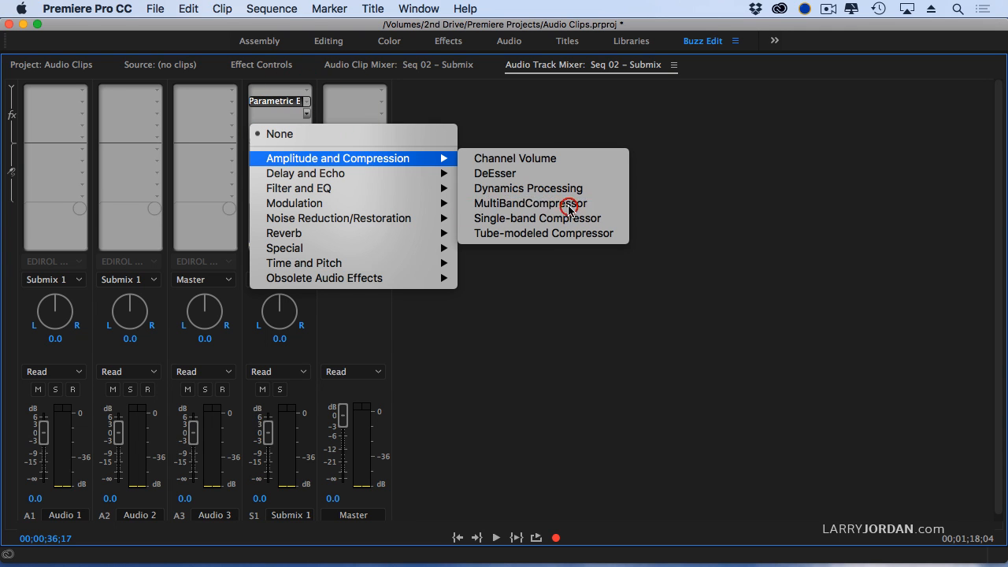
{"action": "left_click", "coordinate": [529, 203]}
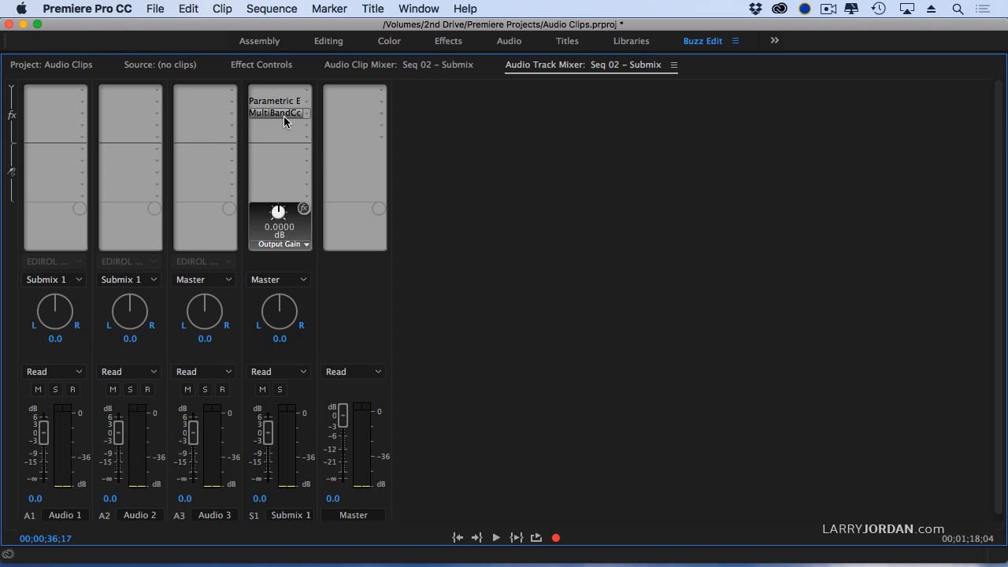
{"action": "double_click", "coordinate": [275, 114]}
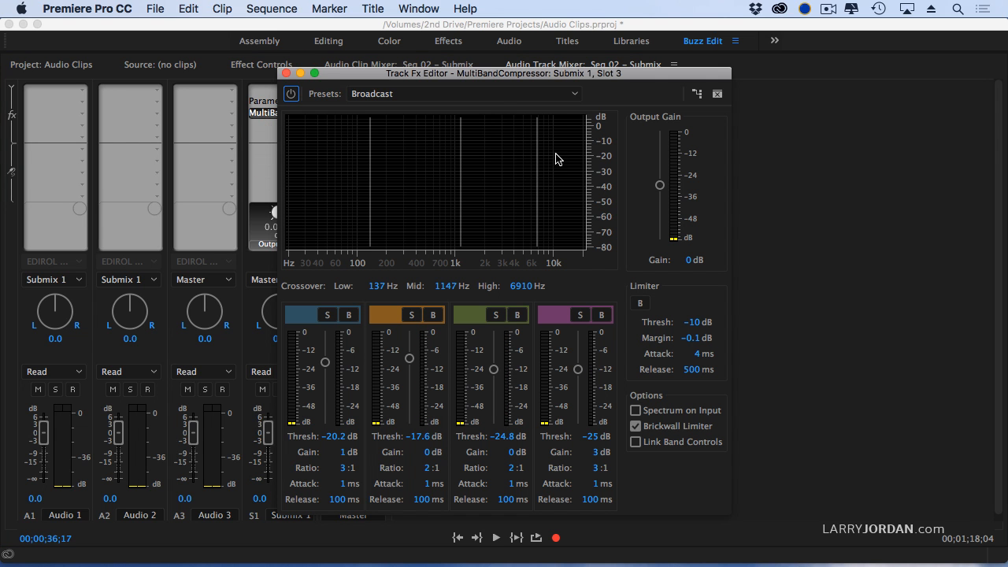
{"action": "left_click", "coordinate": [460, 94]}
{"action": "type", "text": "-4"}
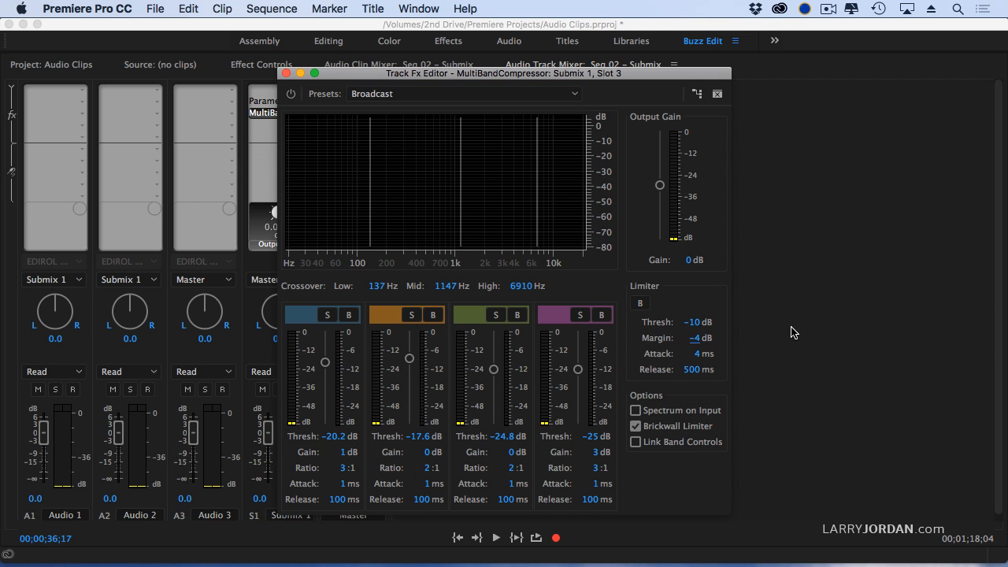
{"action": "left_click", "coordinate": [496, 537]}
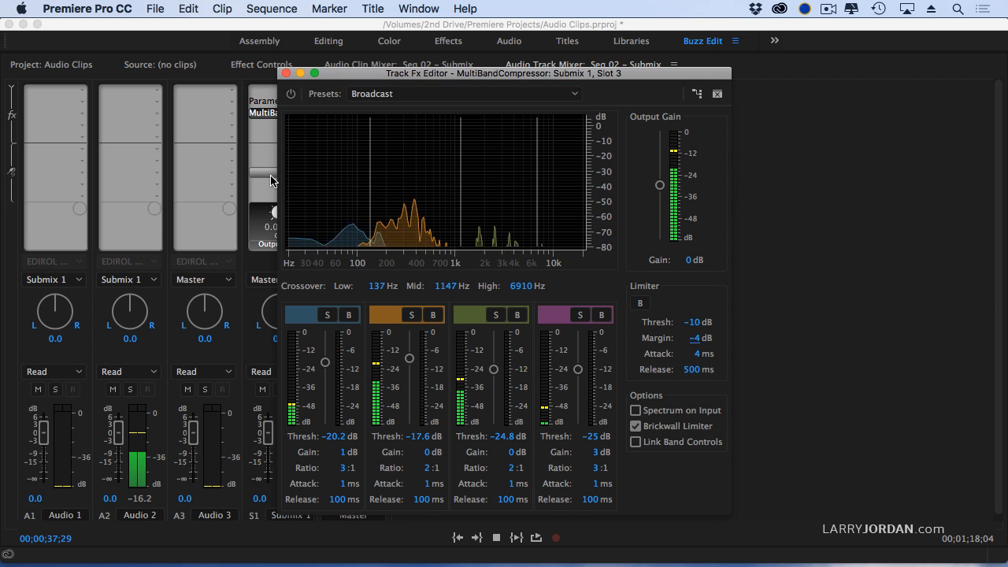
{"action": "left_click", "coordinate": [287, 74]}
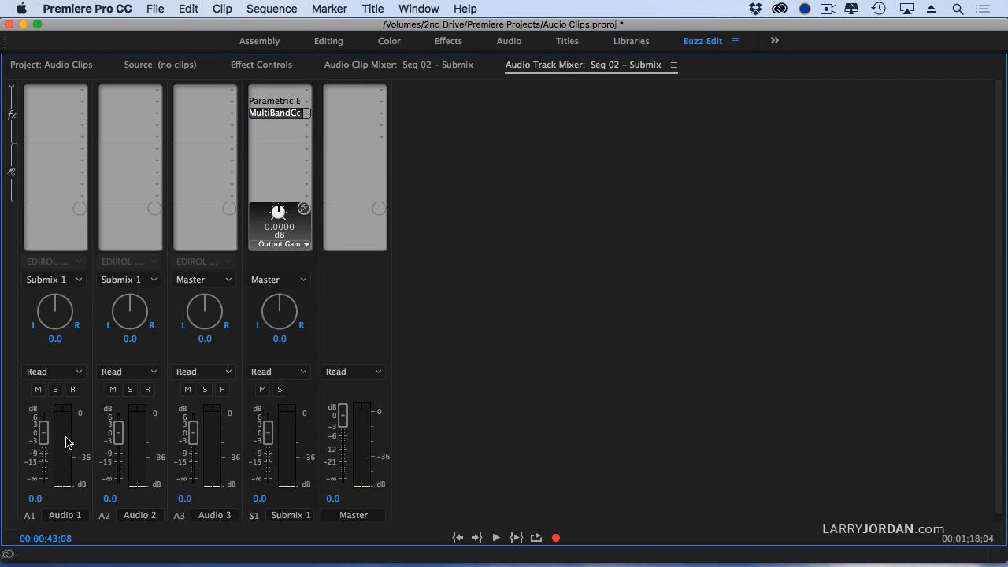
{"action": "mouse_move", "coordinate": [79, 466]}
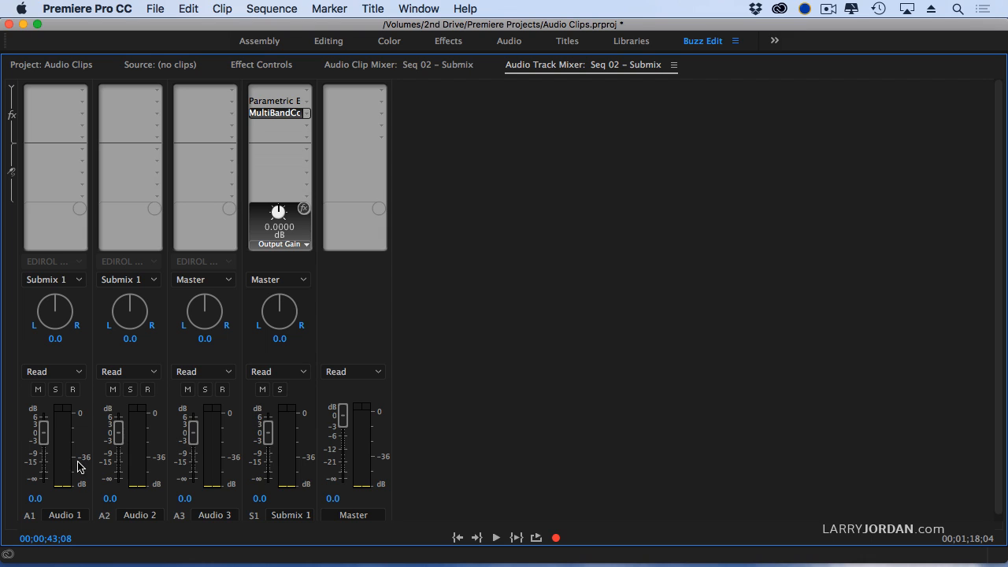
{"action": "mouse_move", "coordinate": [286, 119]}
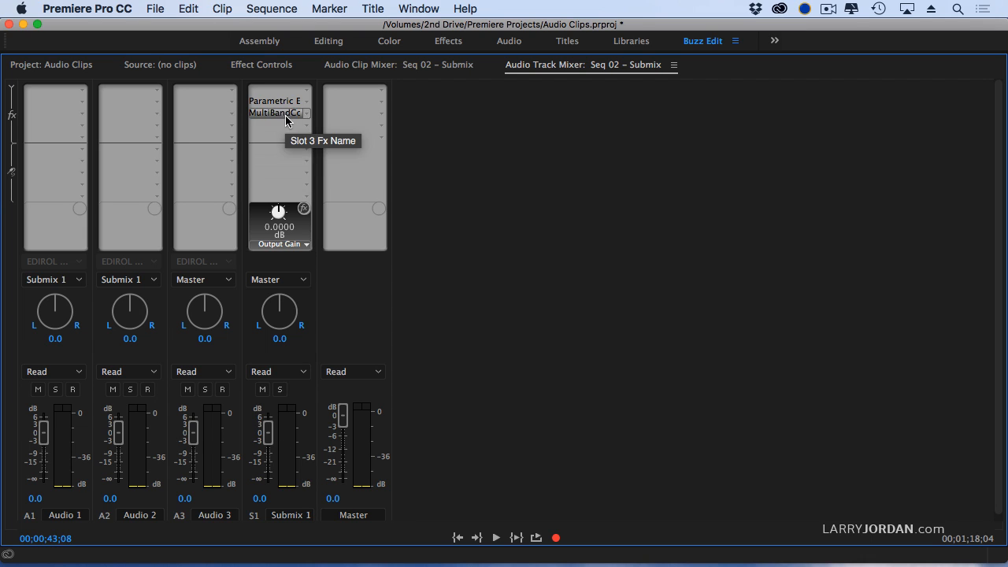
{"action": "mouse_move", "coordinate": [277, 101]}
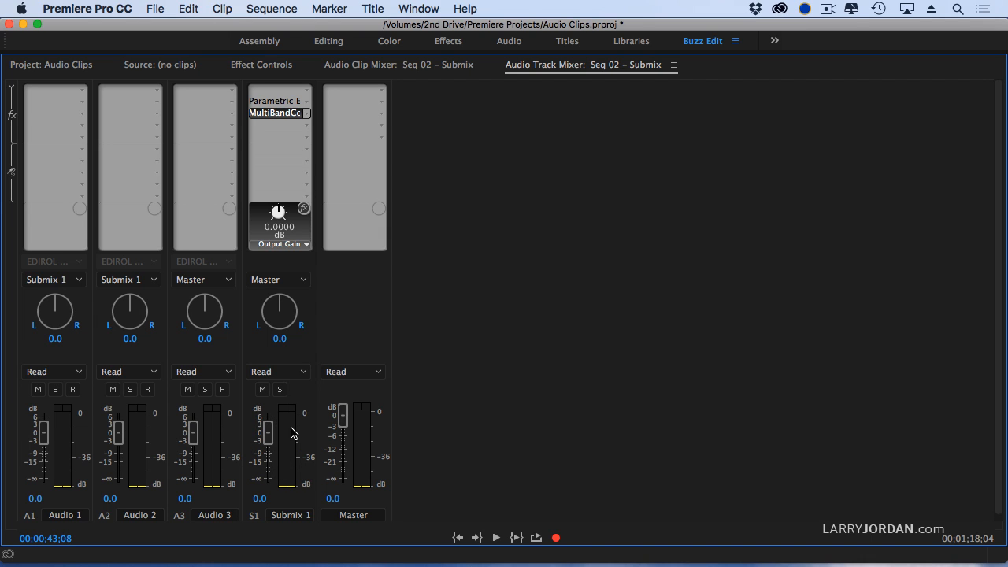
{"action": "mouse_move", "coordinate": [396, 441]}
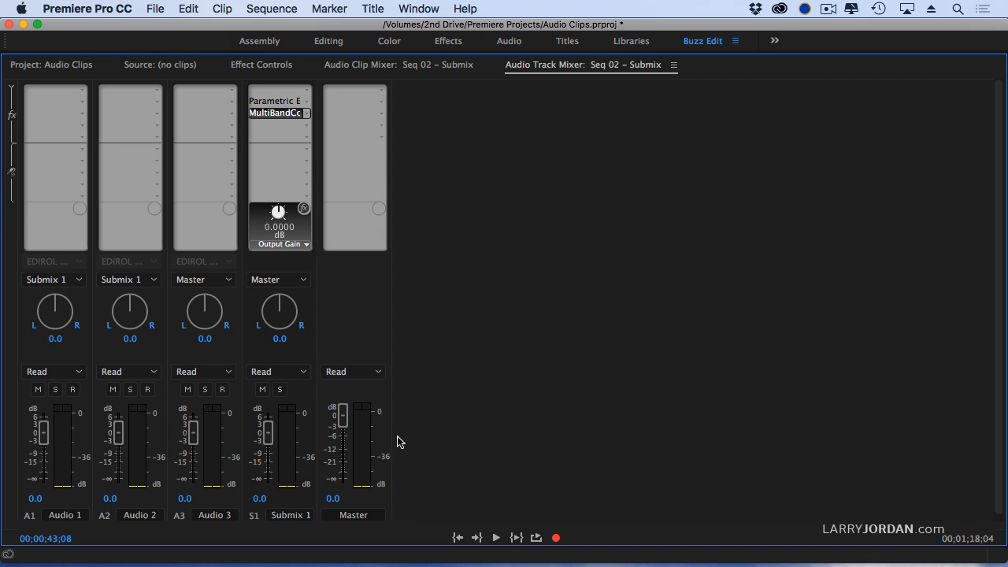
{"action": "mouse_move", "coordinate": [507, 428]}
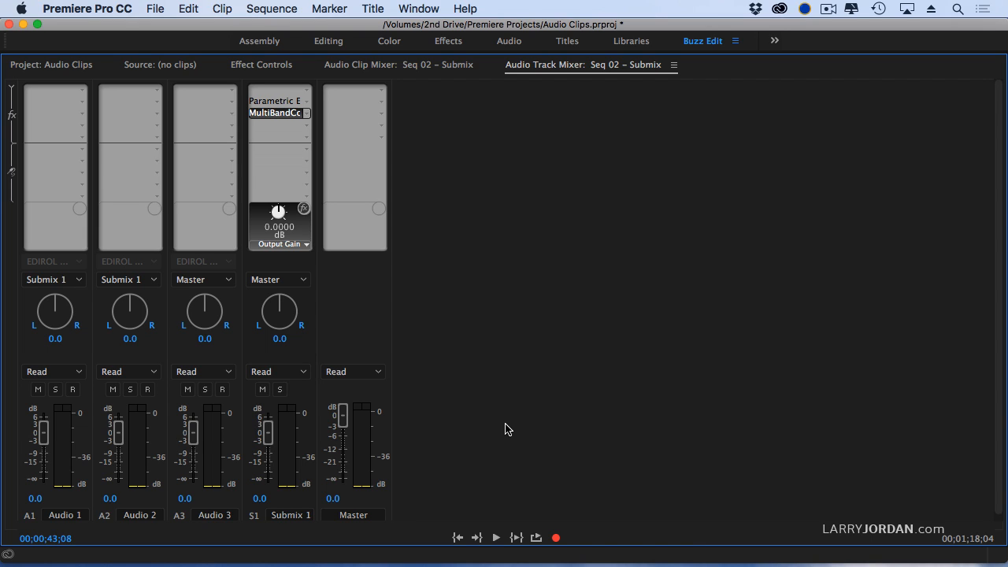
{"action": "mouse_move", "coordinate": [510, 394]}
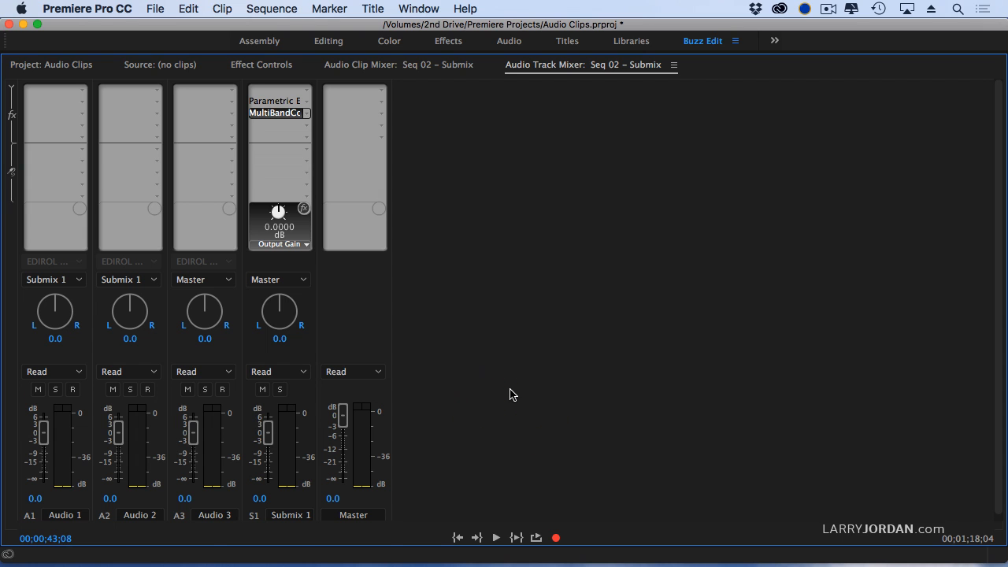